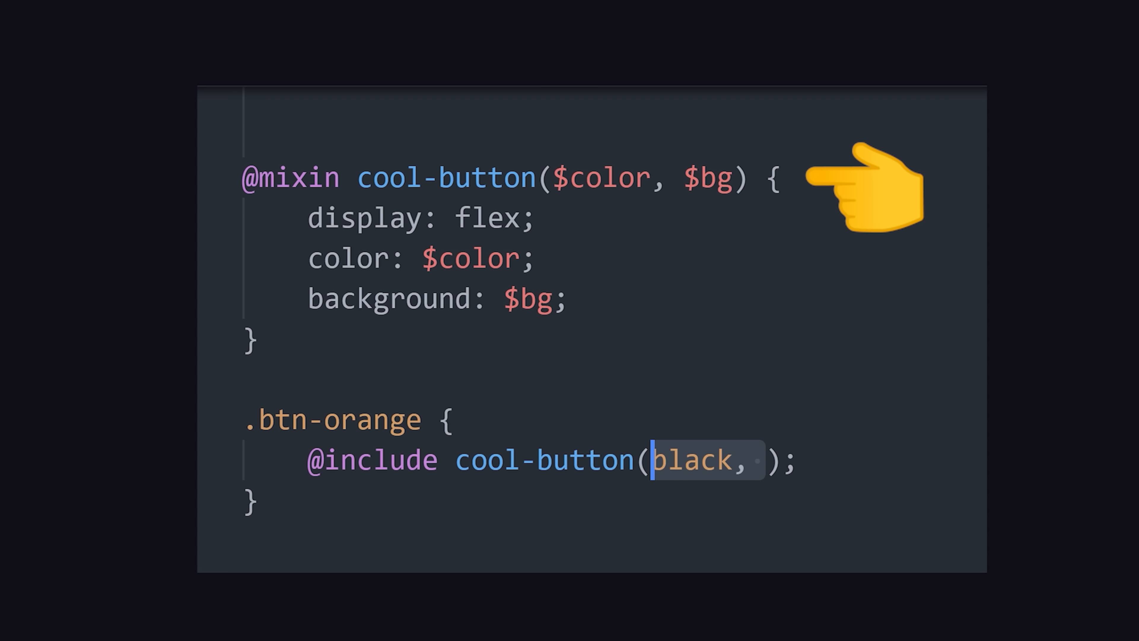
text(orange)
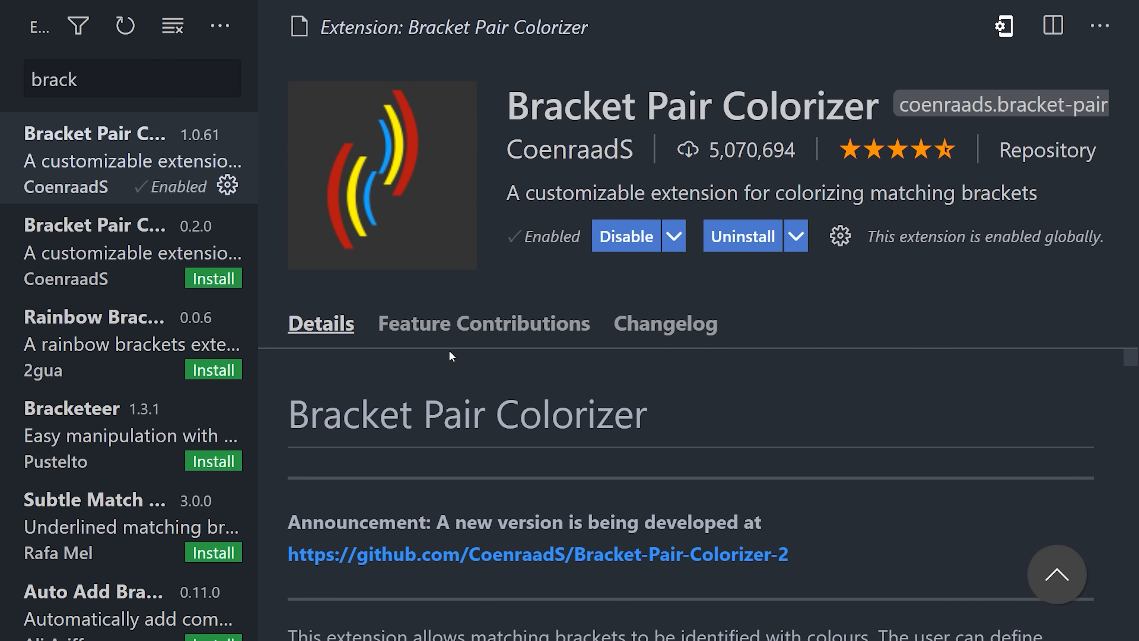
mouse_move(460, 288)
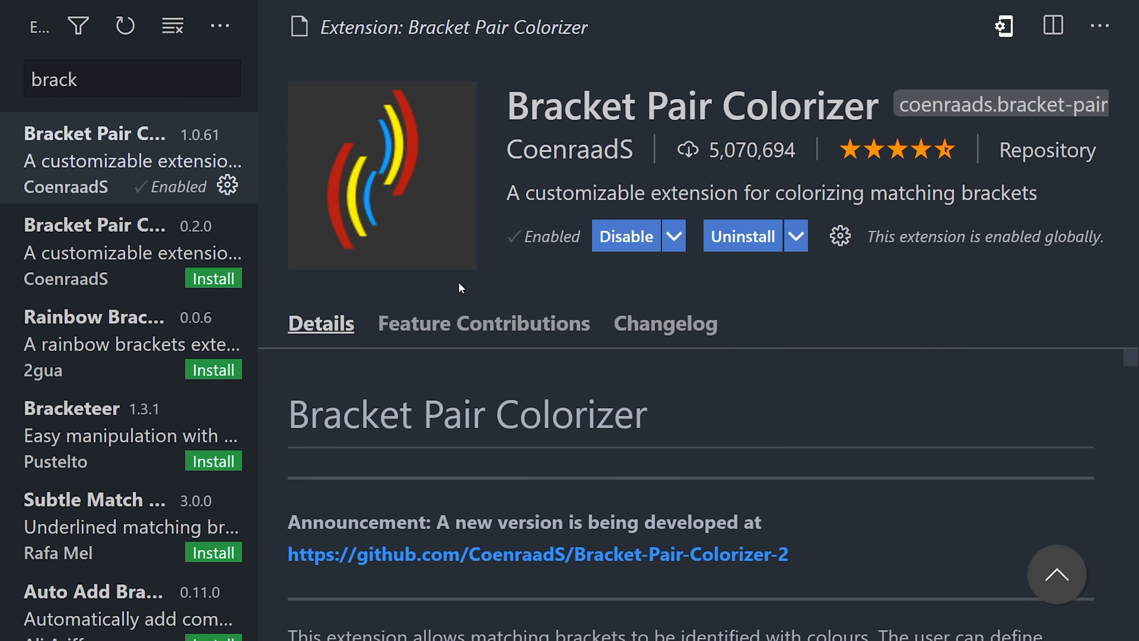